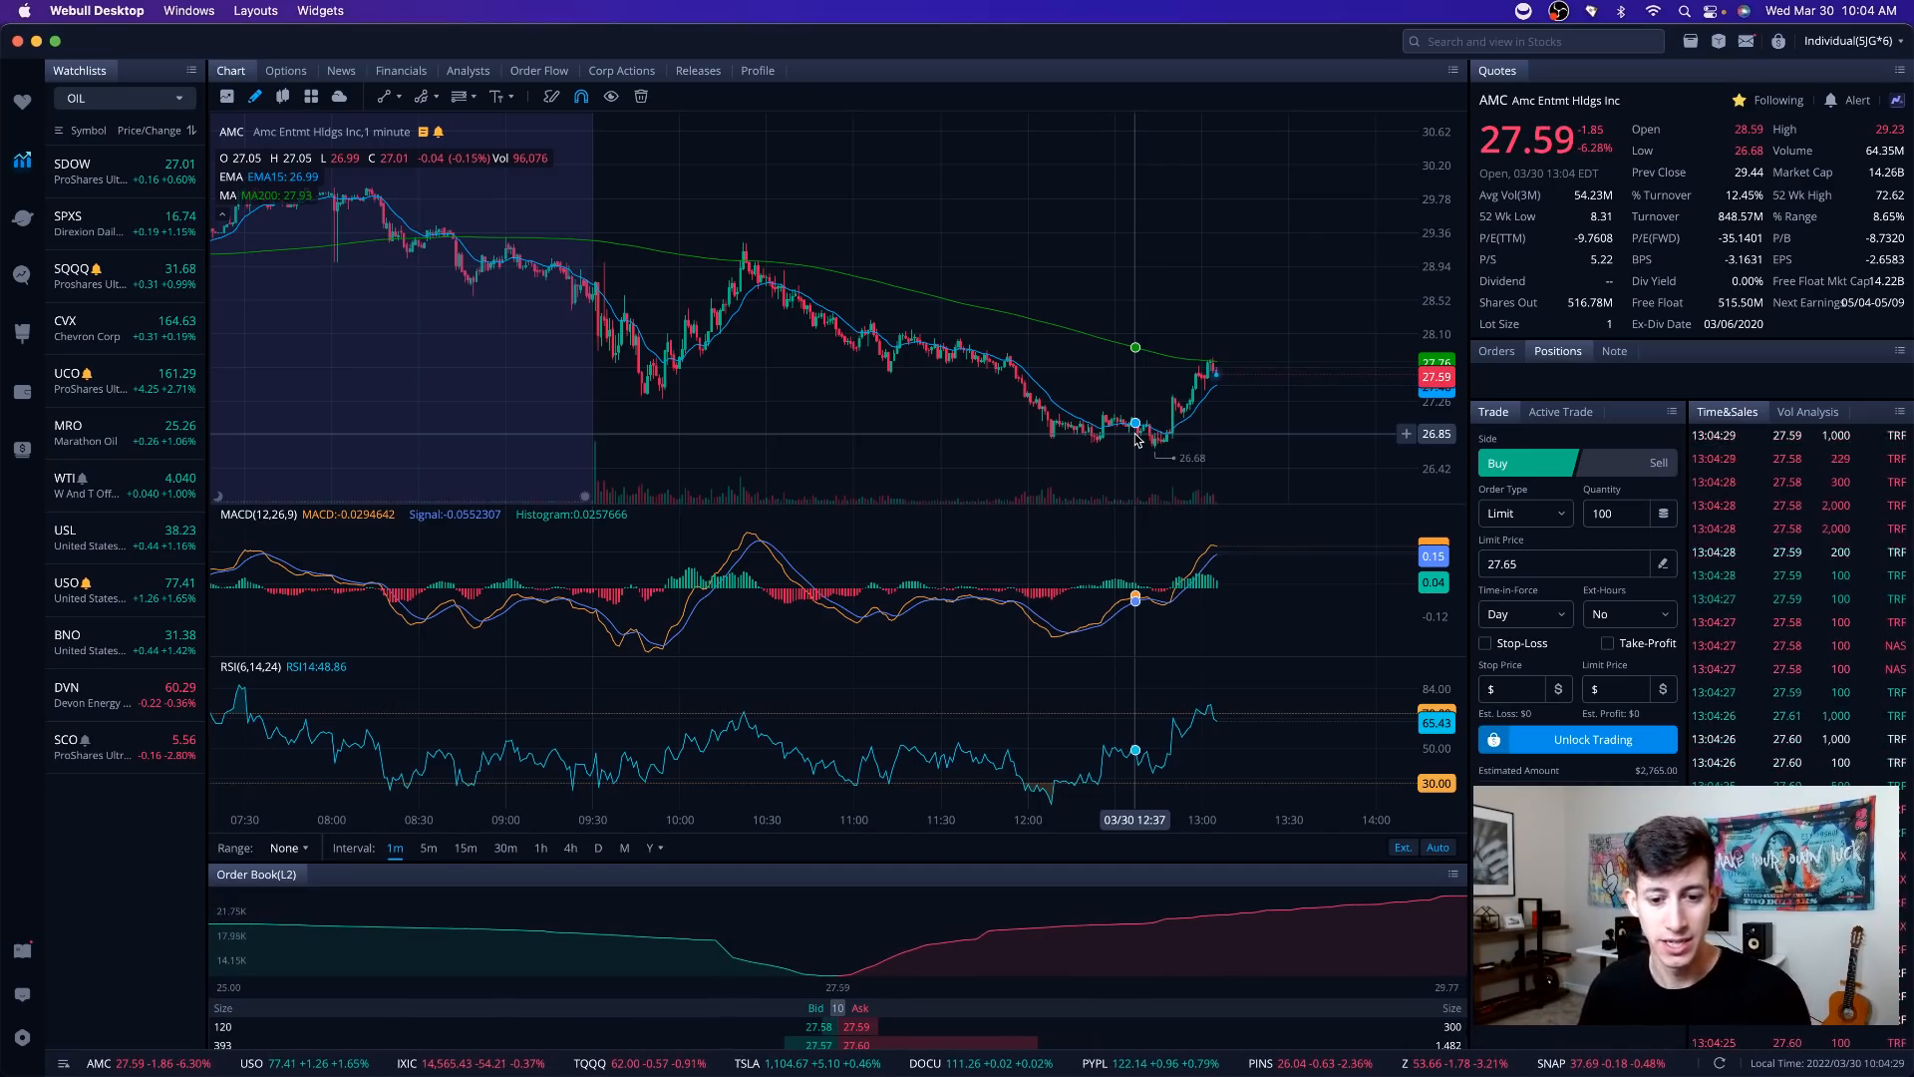
Show the AMC chart on 4-hour candles.
left_click(541, 848)
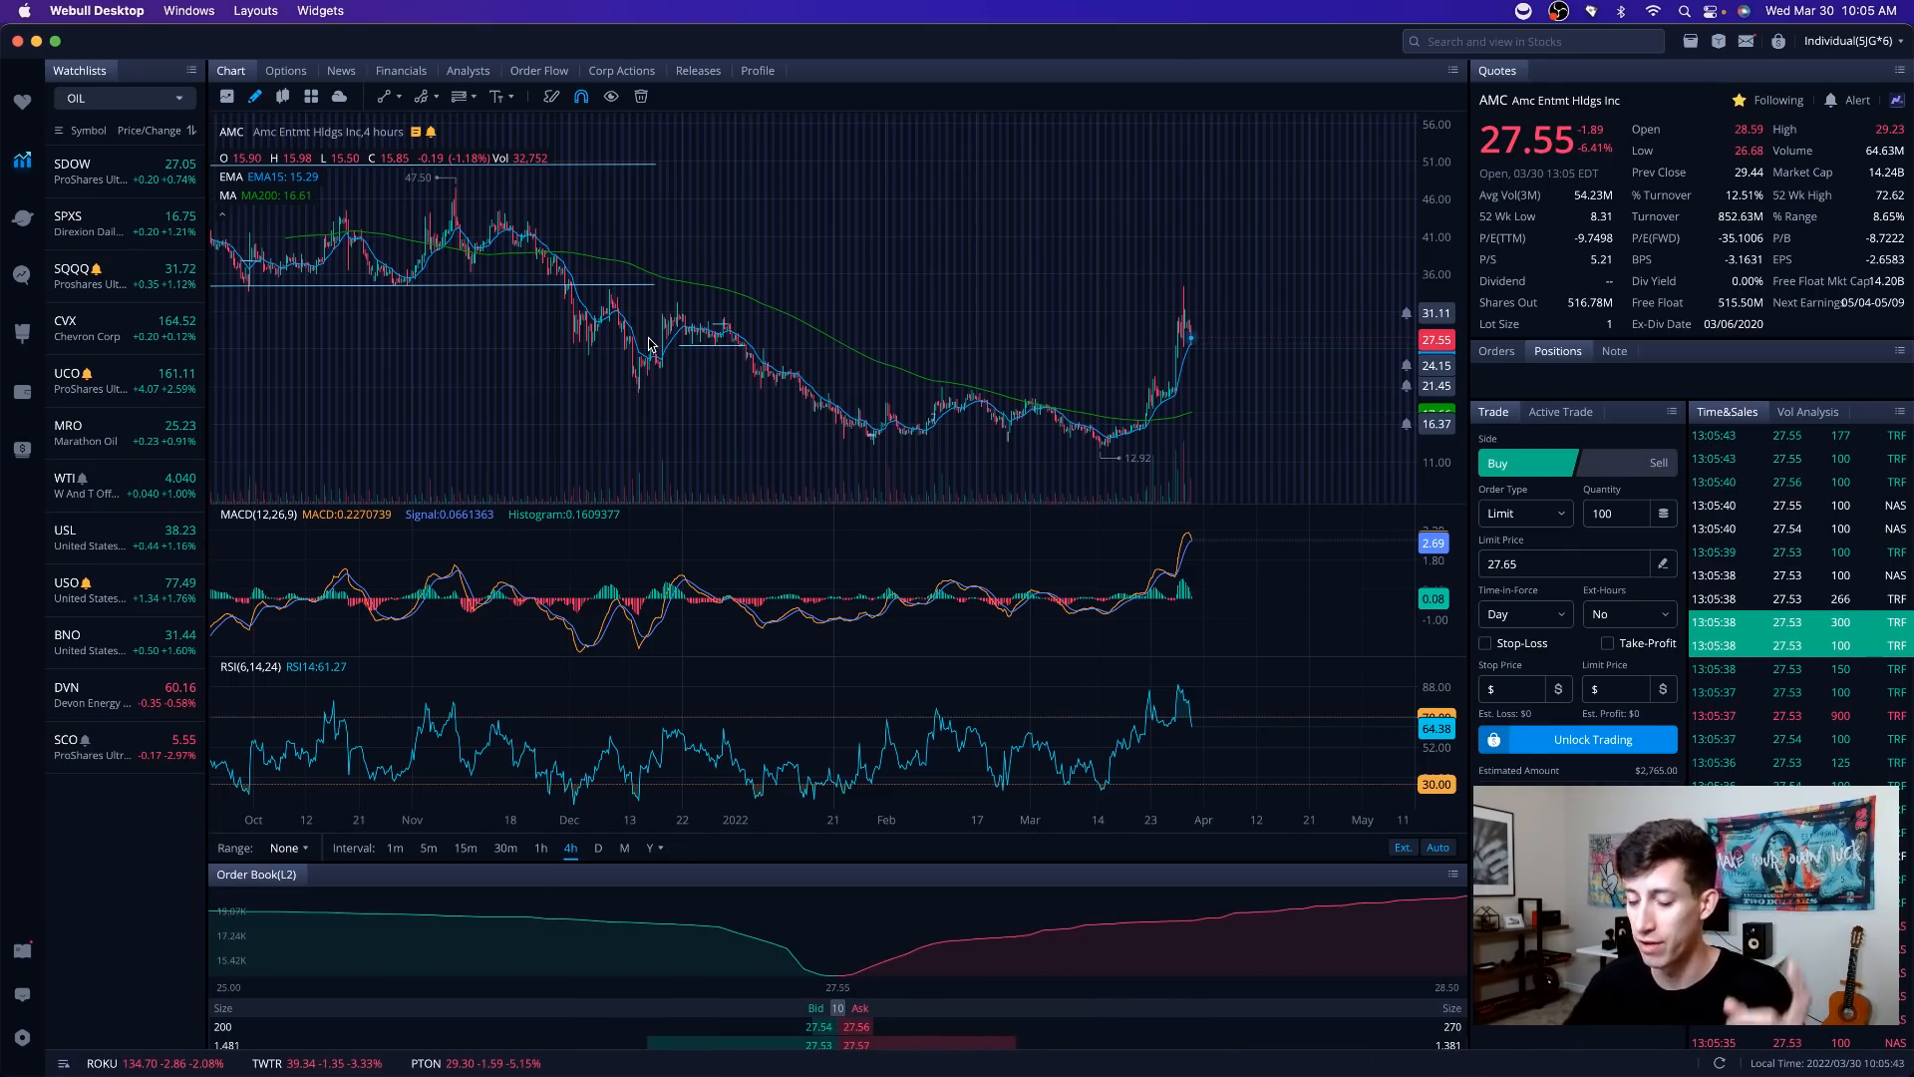
Review AMC on 1-minute candles, then switch to the 5-minute interval.
left_click(395, 847)
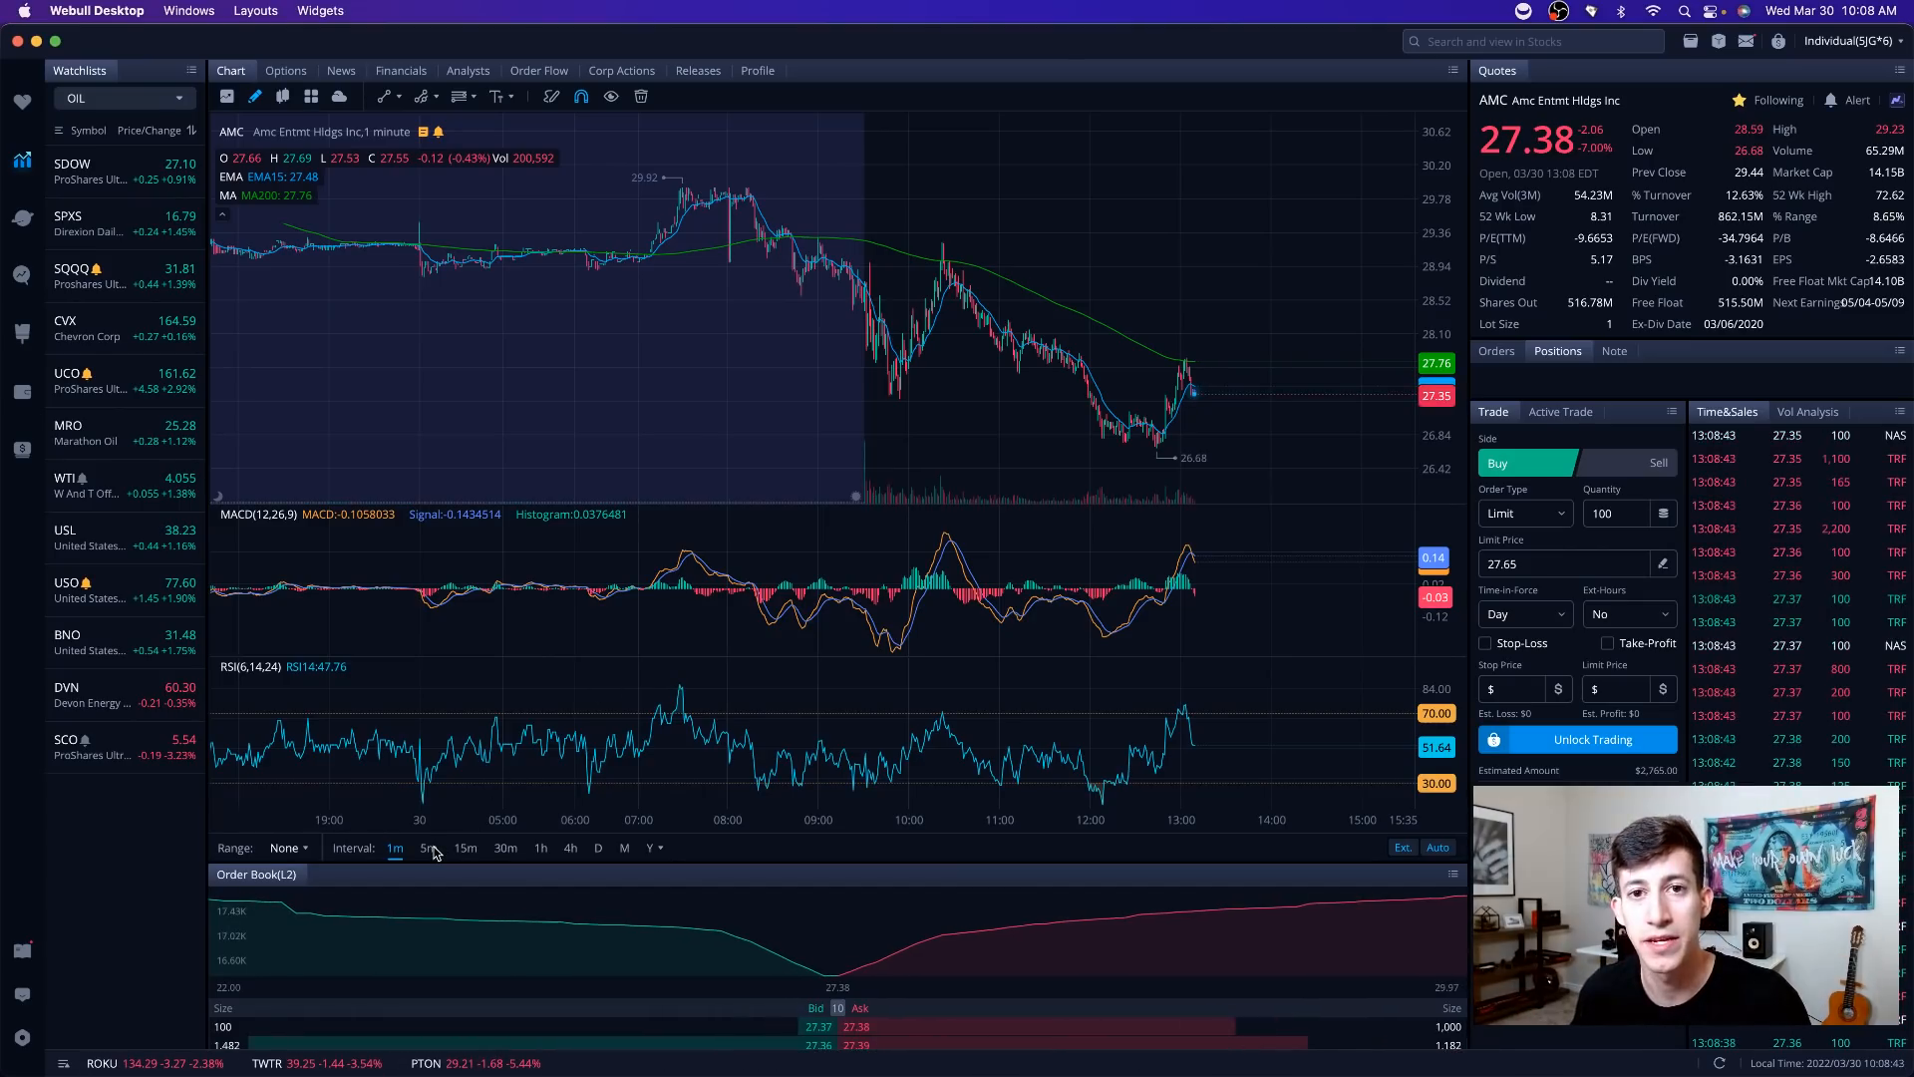
left_click(428, 847)
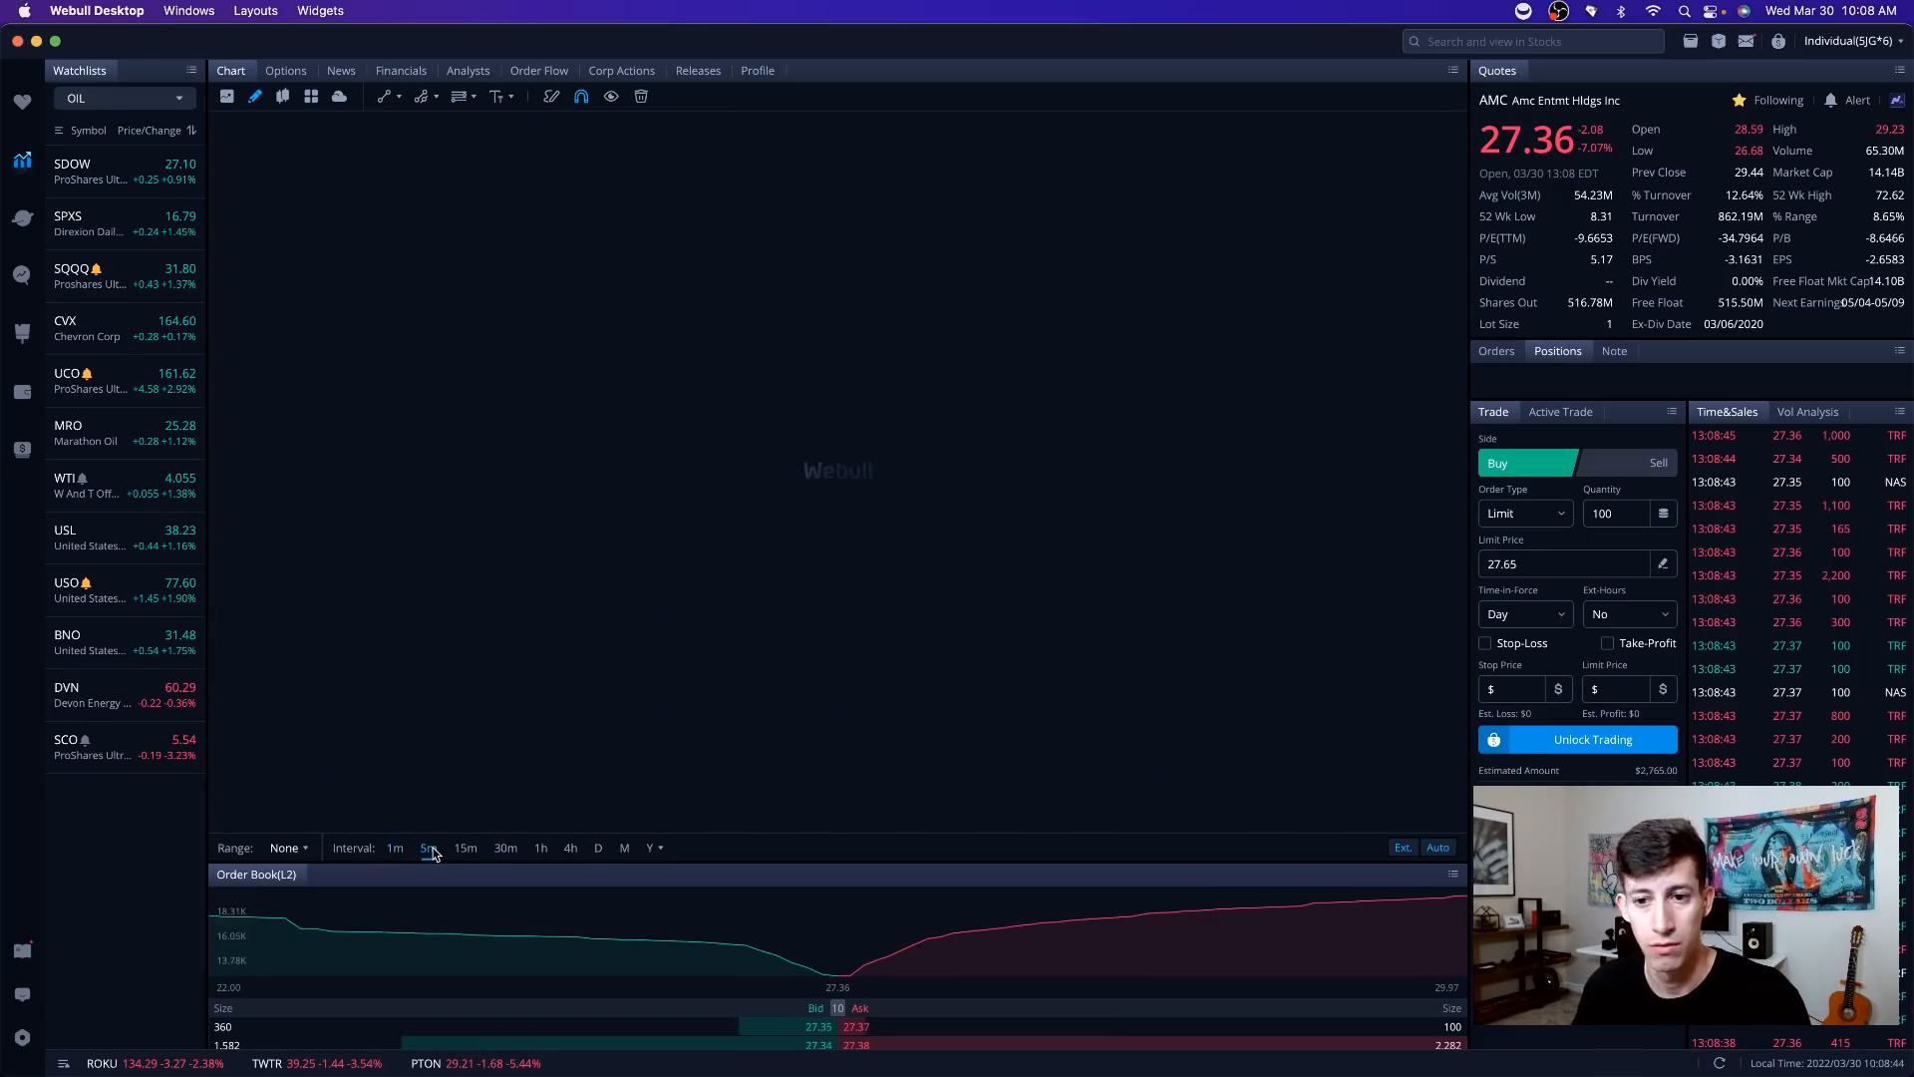
Load AMC on 5-minute candles, then return to the 4-hour interval.
left_click(428, 848)
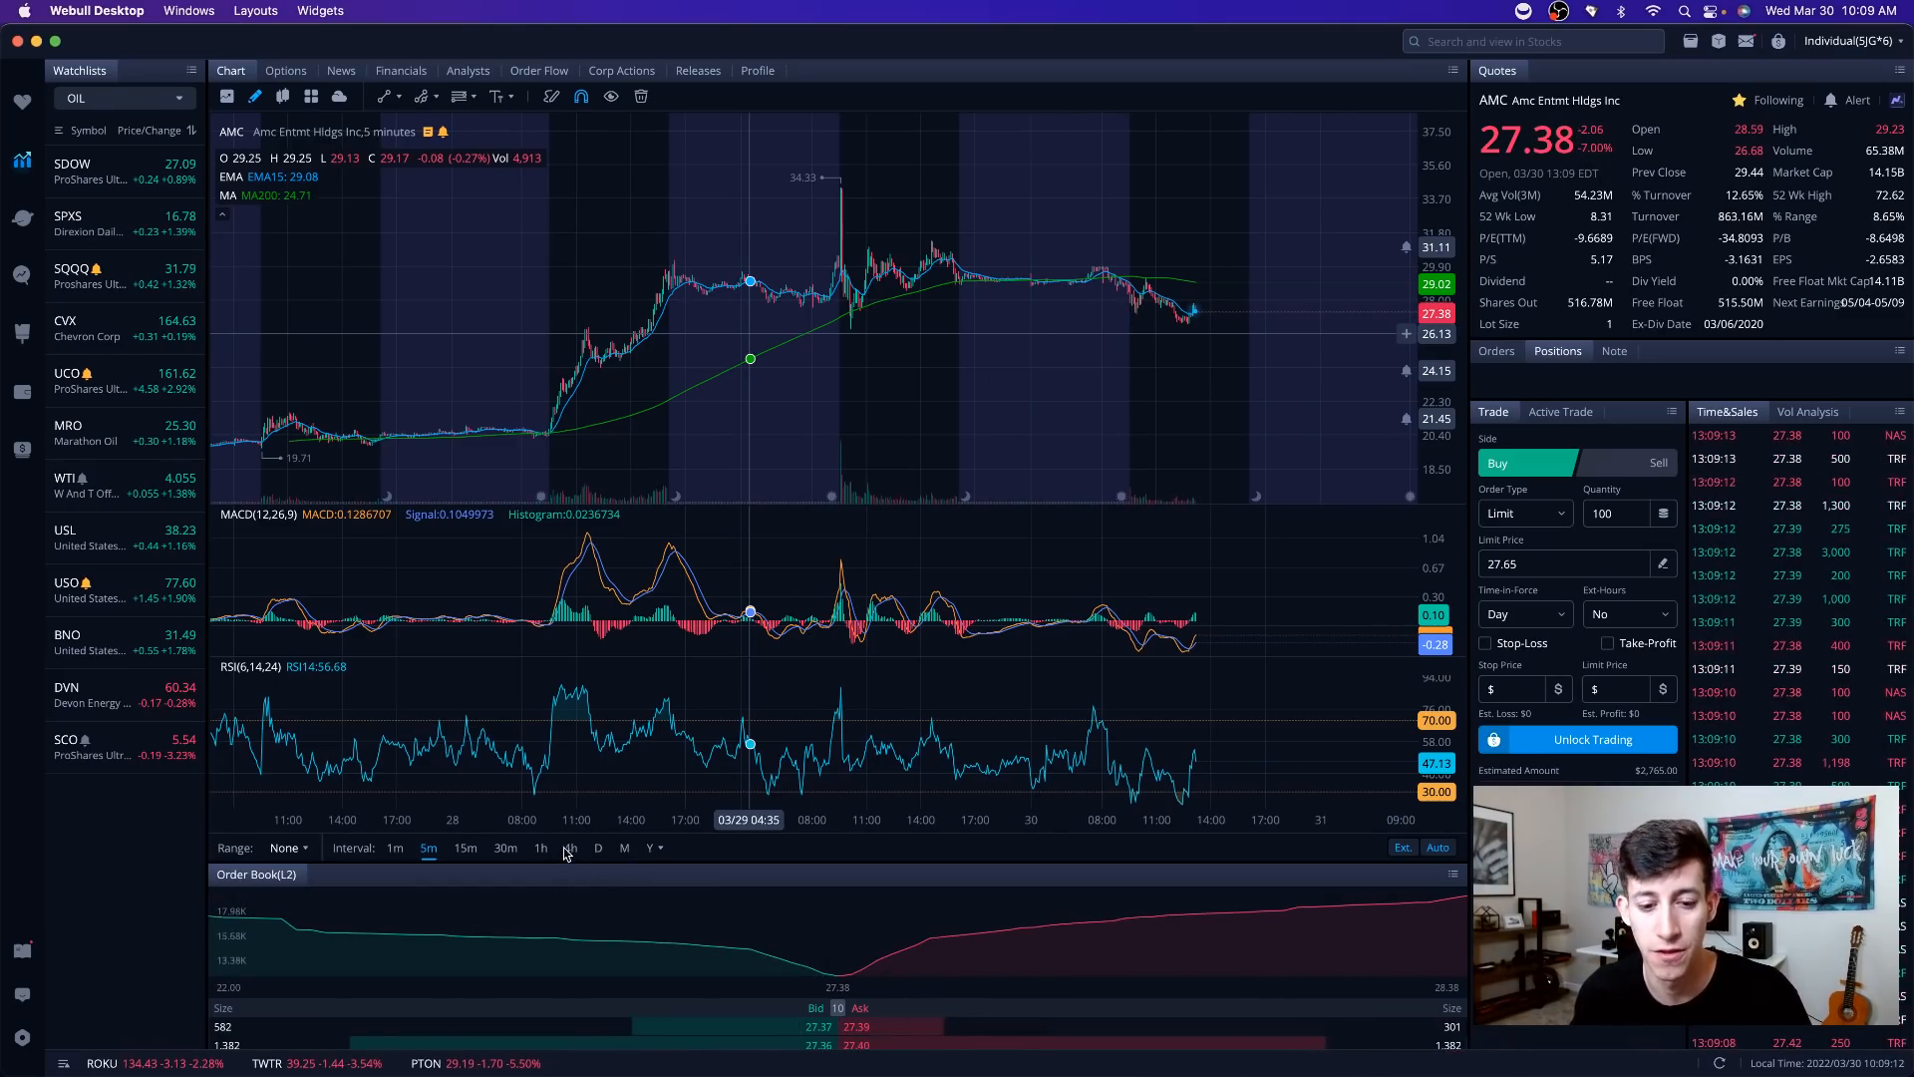
left_click(539, 847)
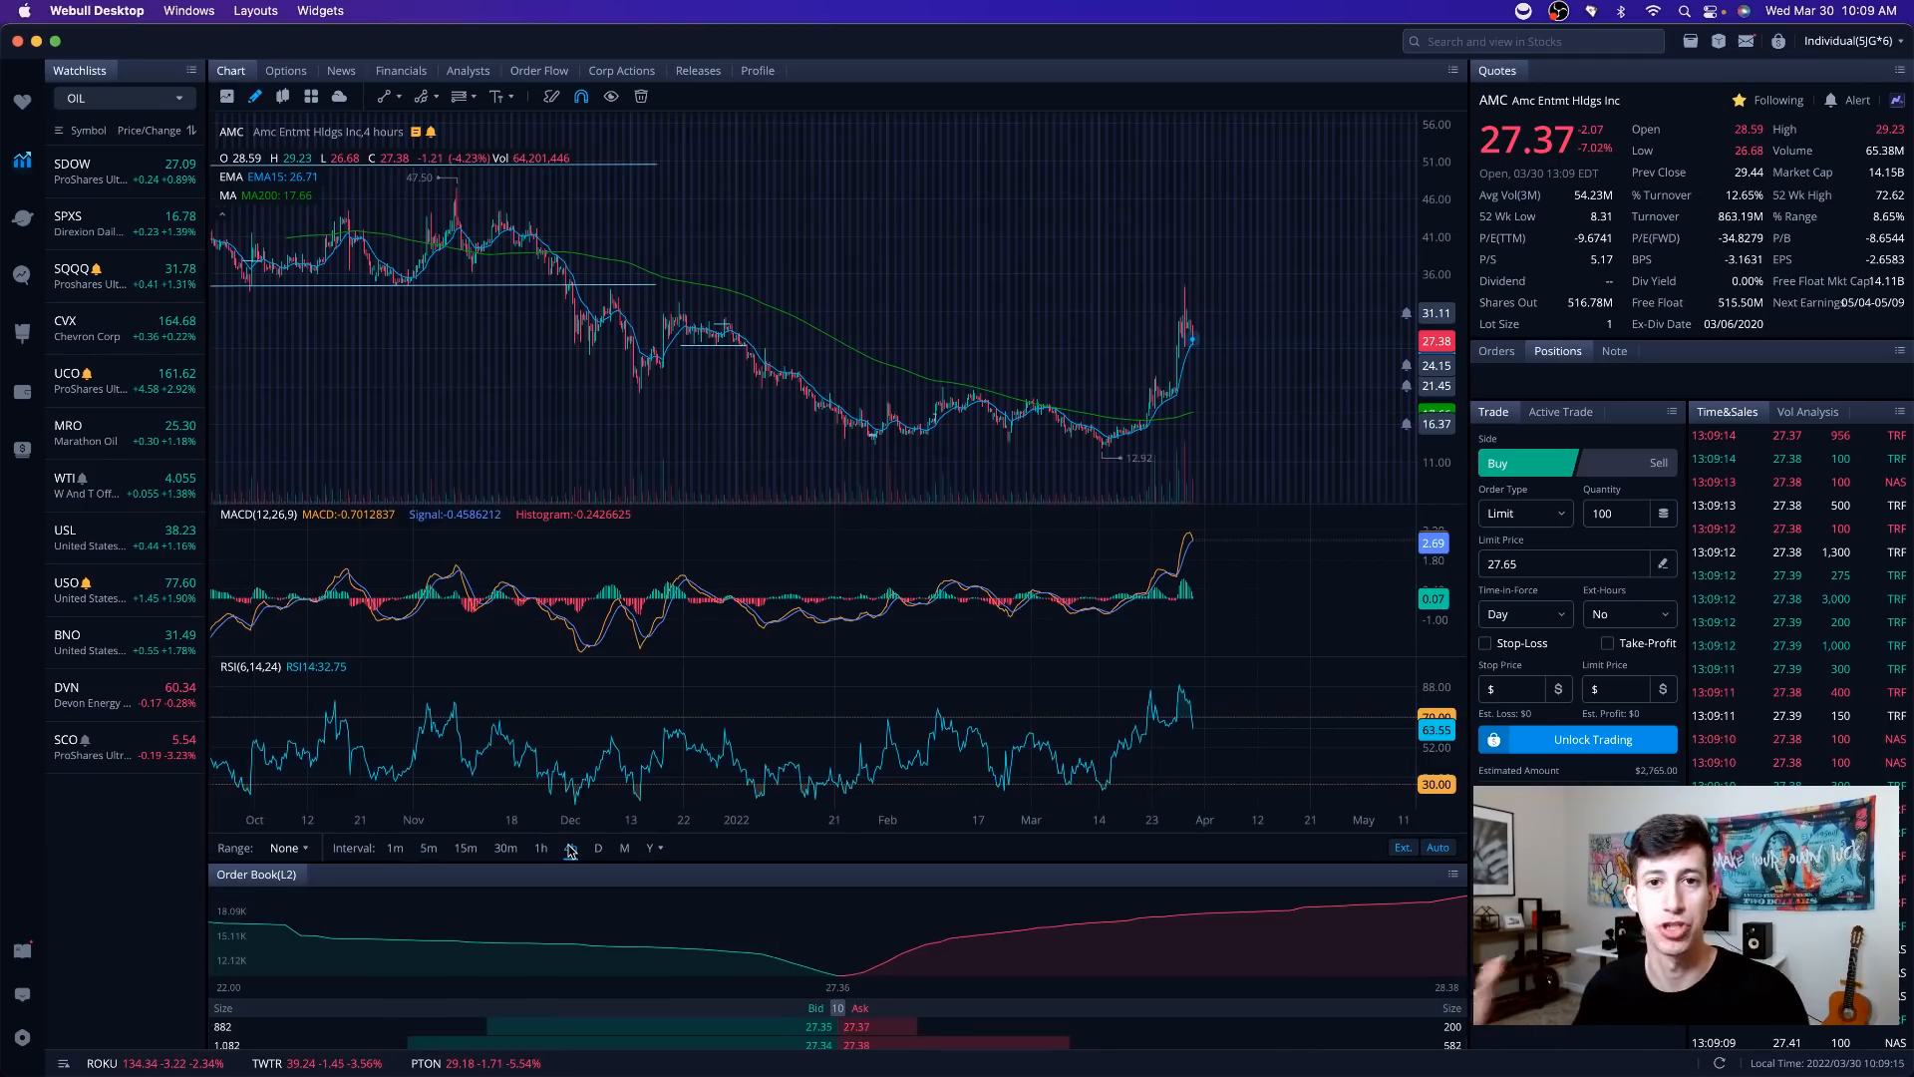
left_click(570, 848)
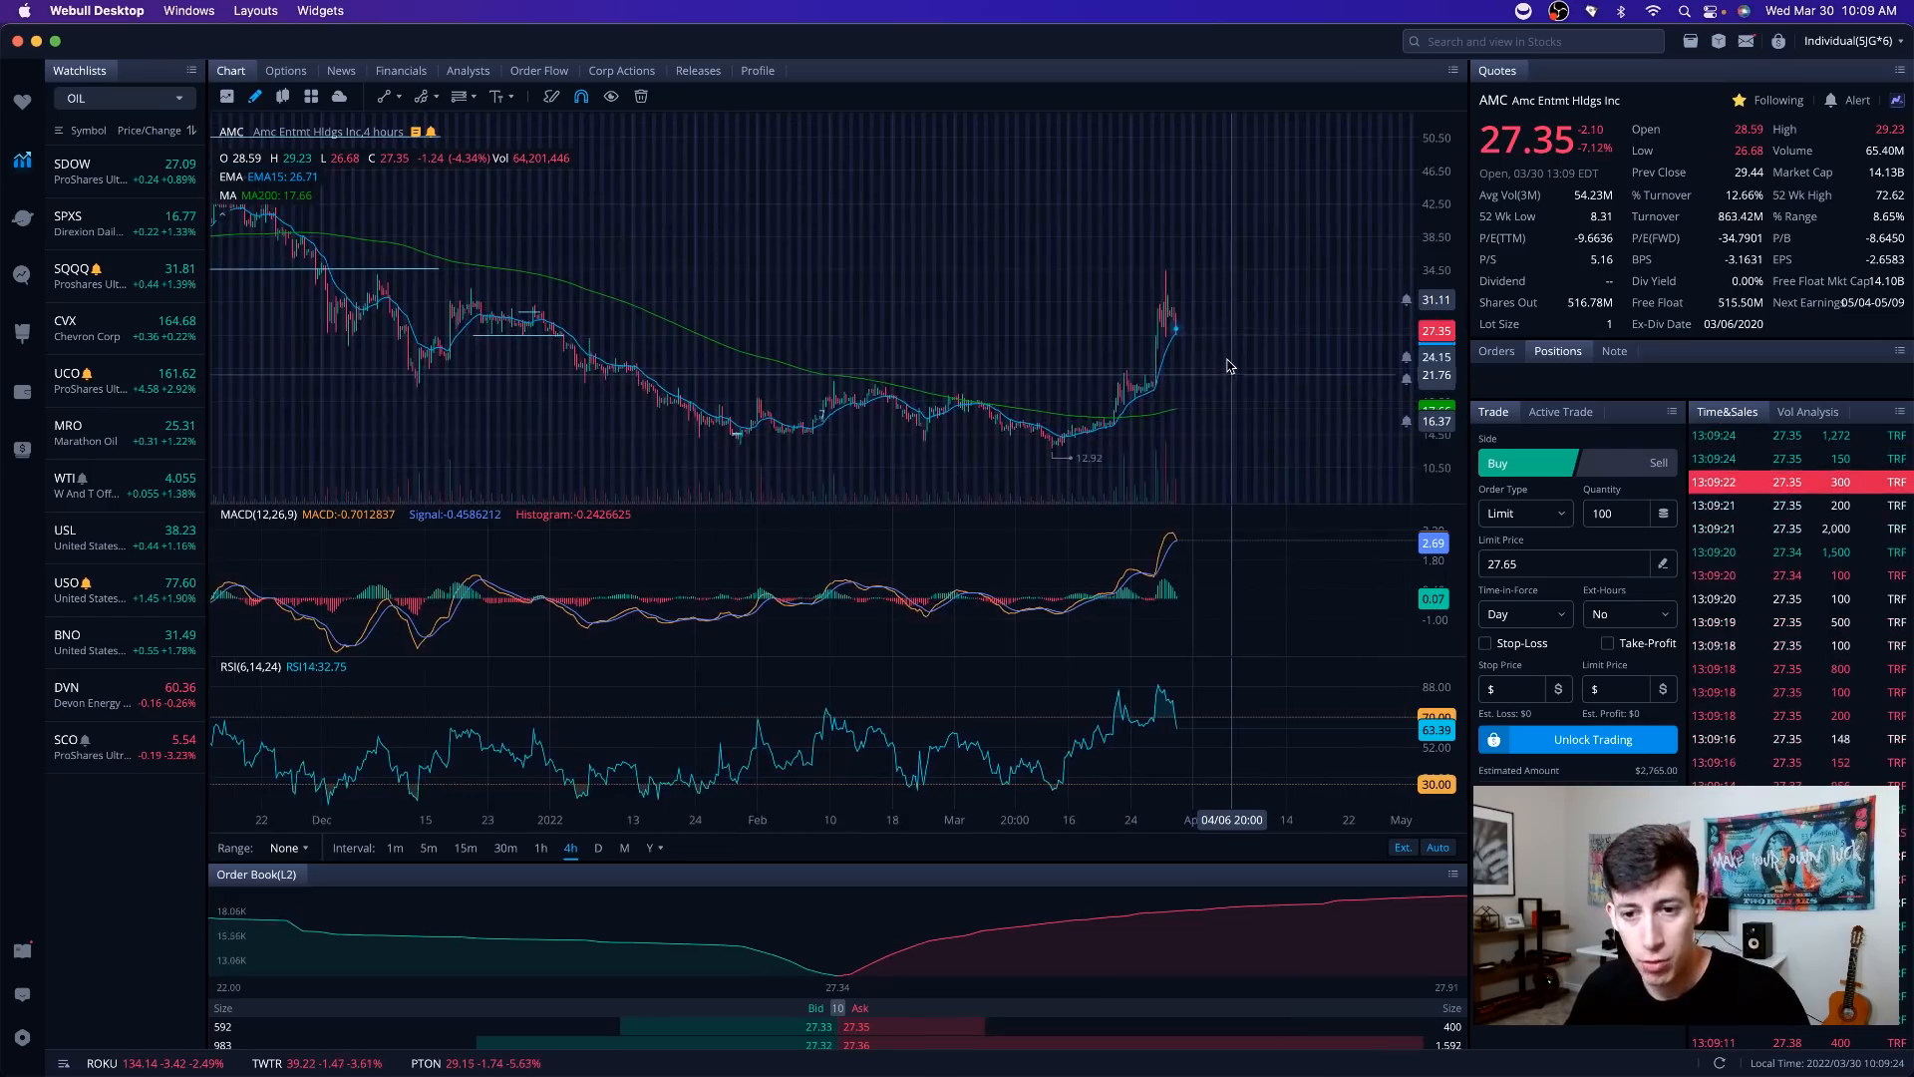
mouse_move(1191, 339)
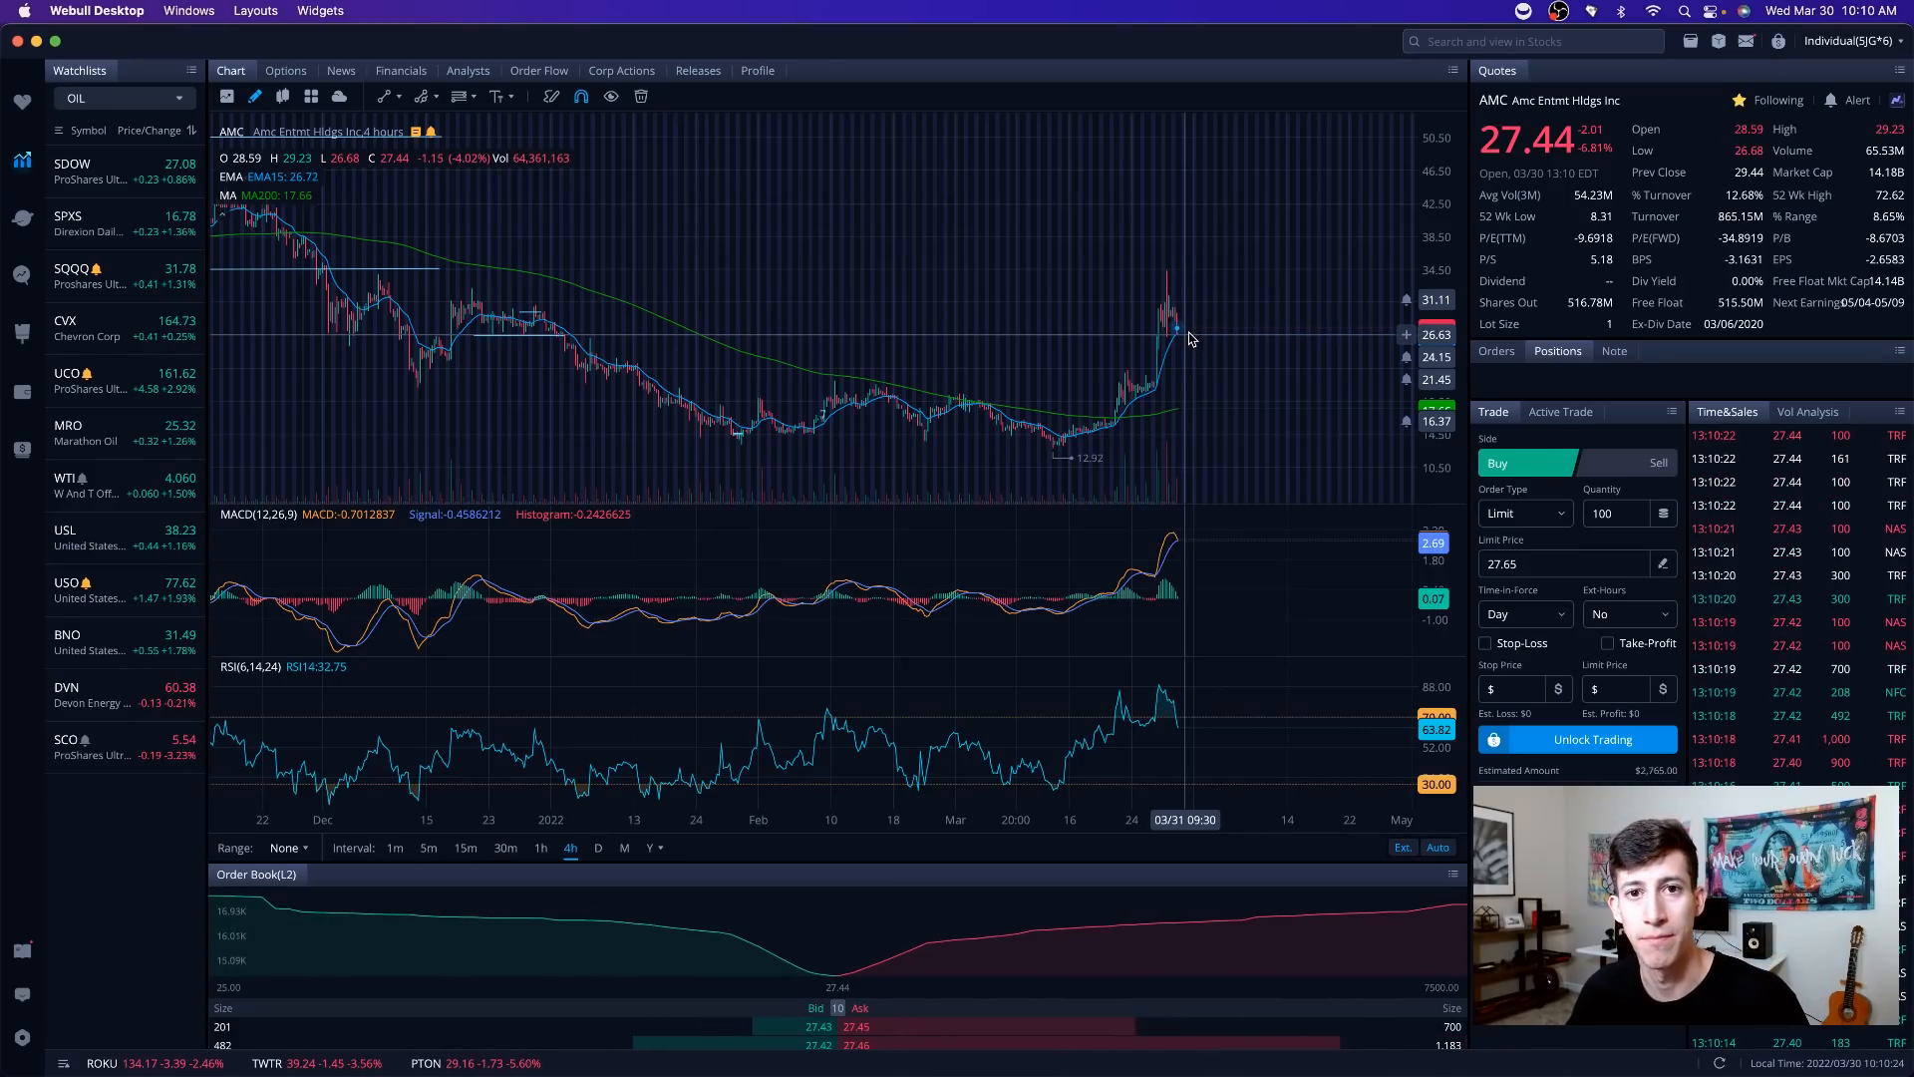
mouse_move(1196, 413)
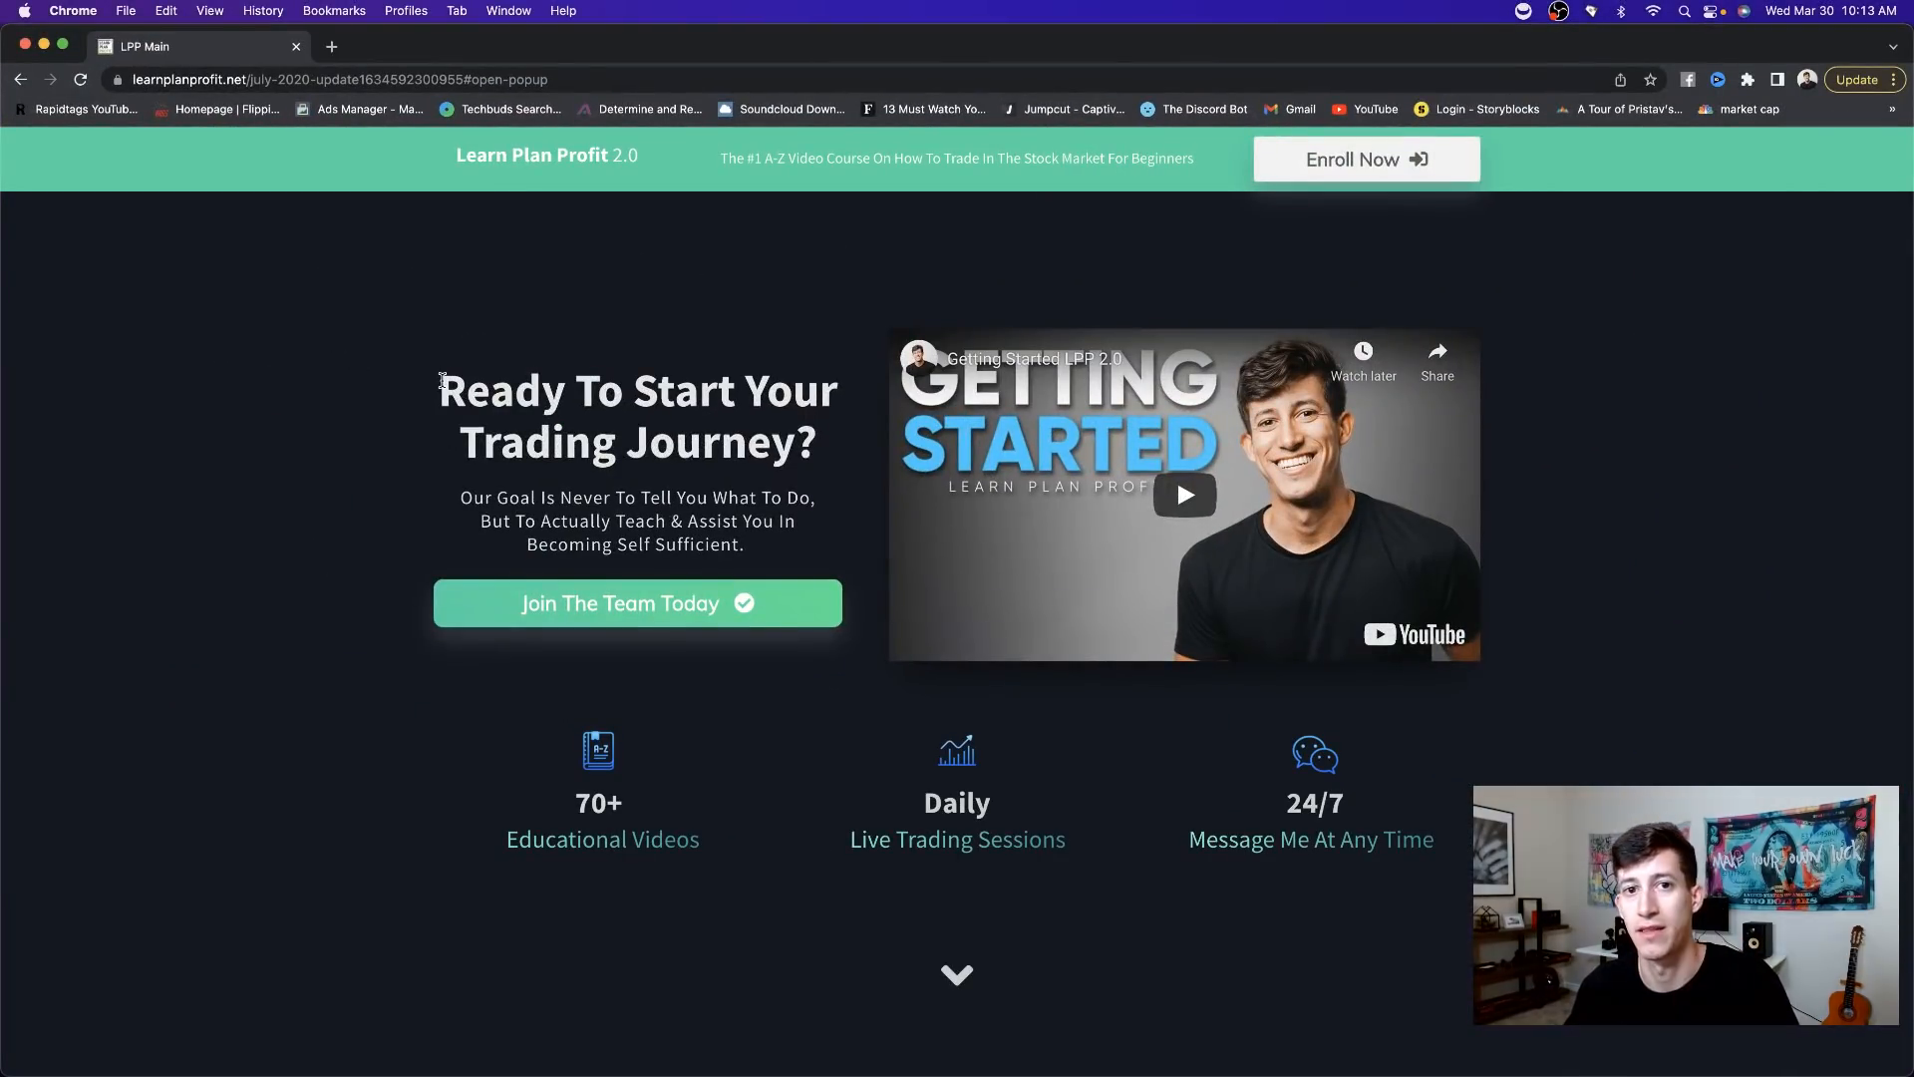
mouse_move(777, 679)
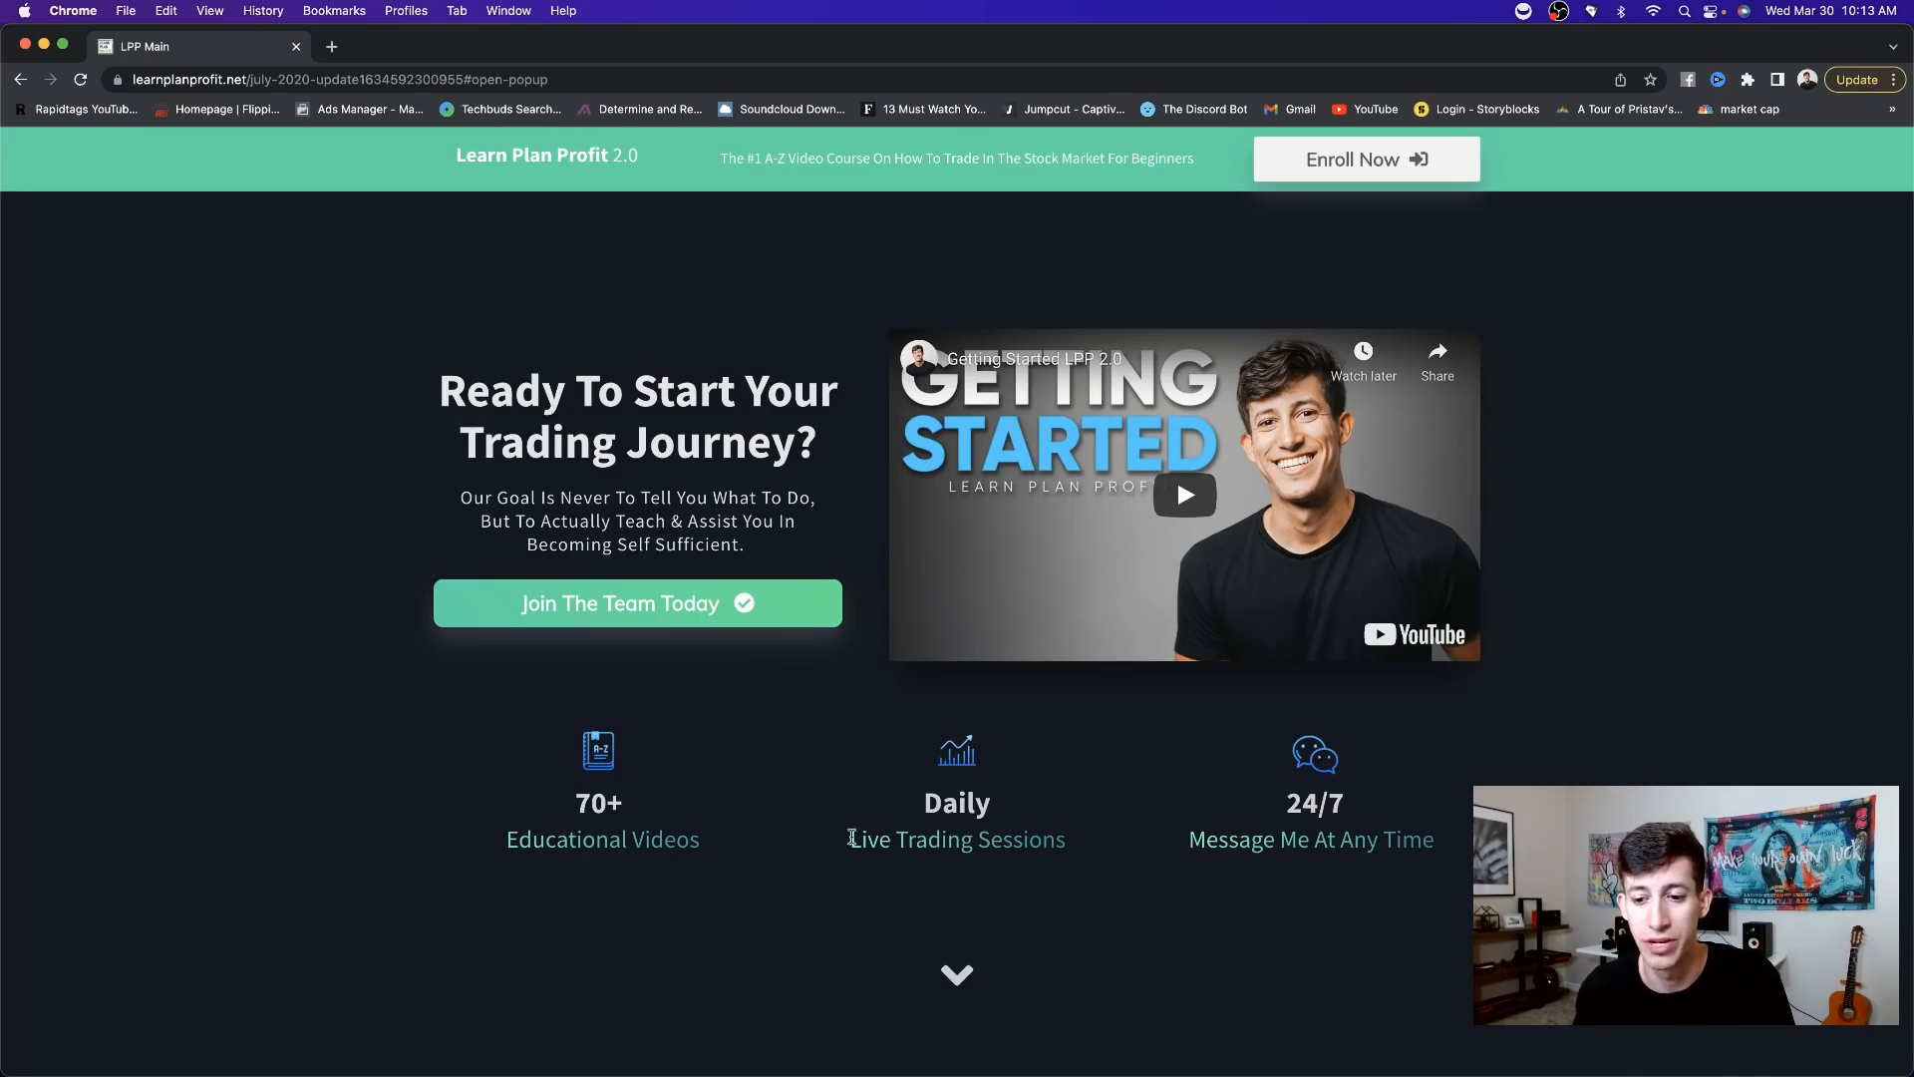
mouse_move(1173, 703)
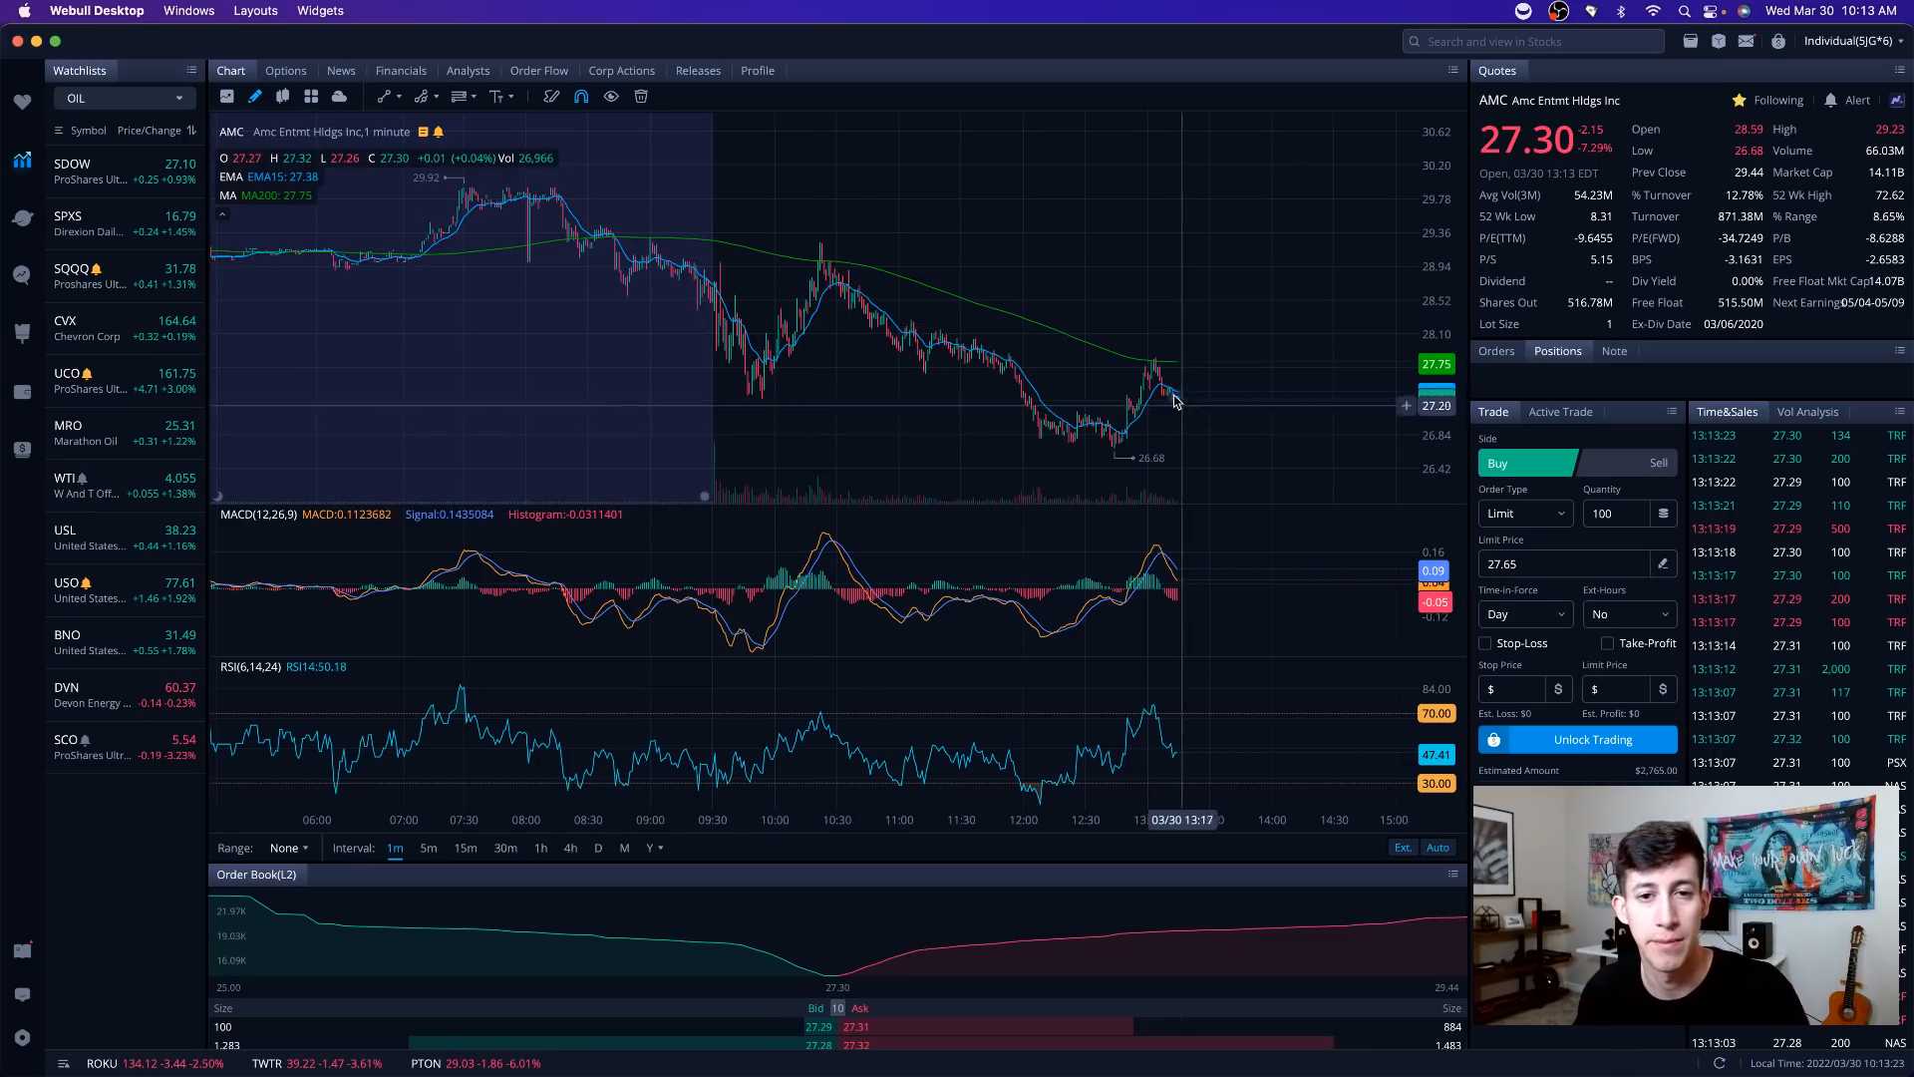
mouse_move(1198, 402)
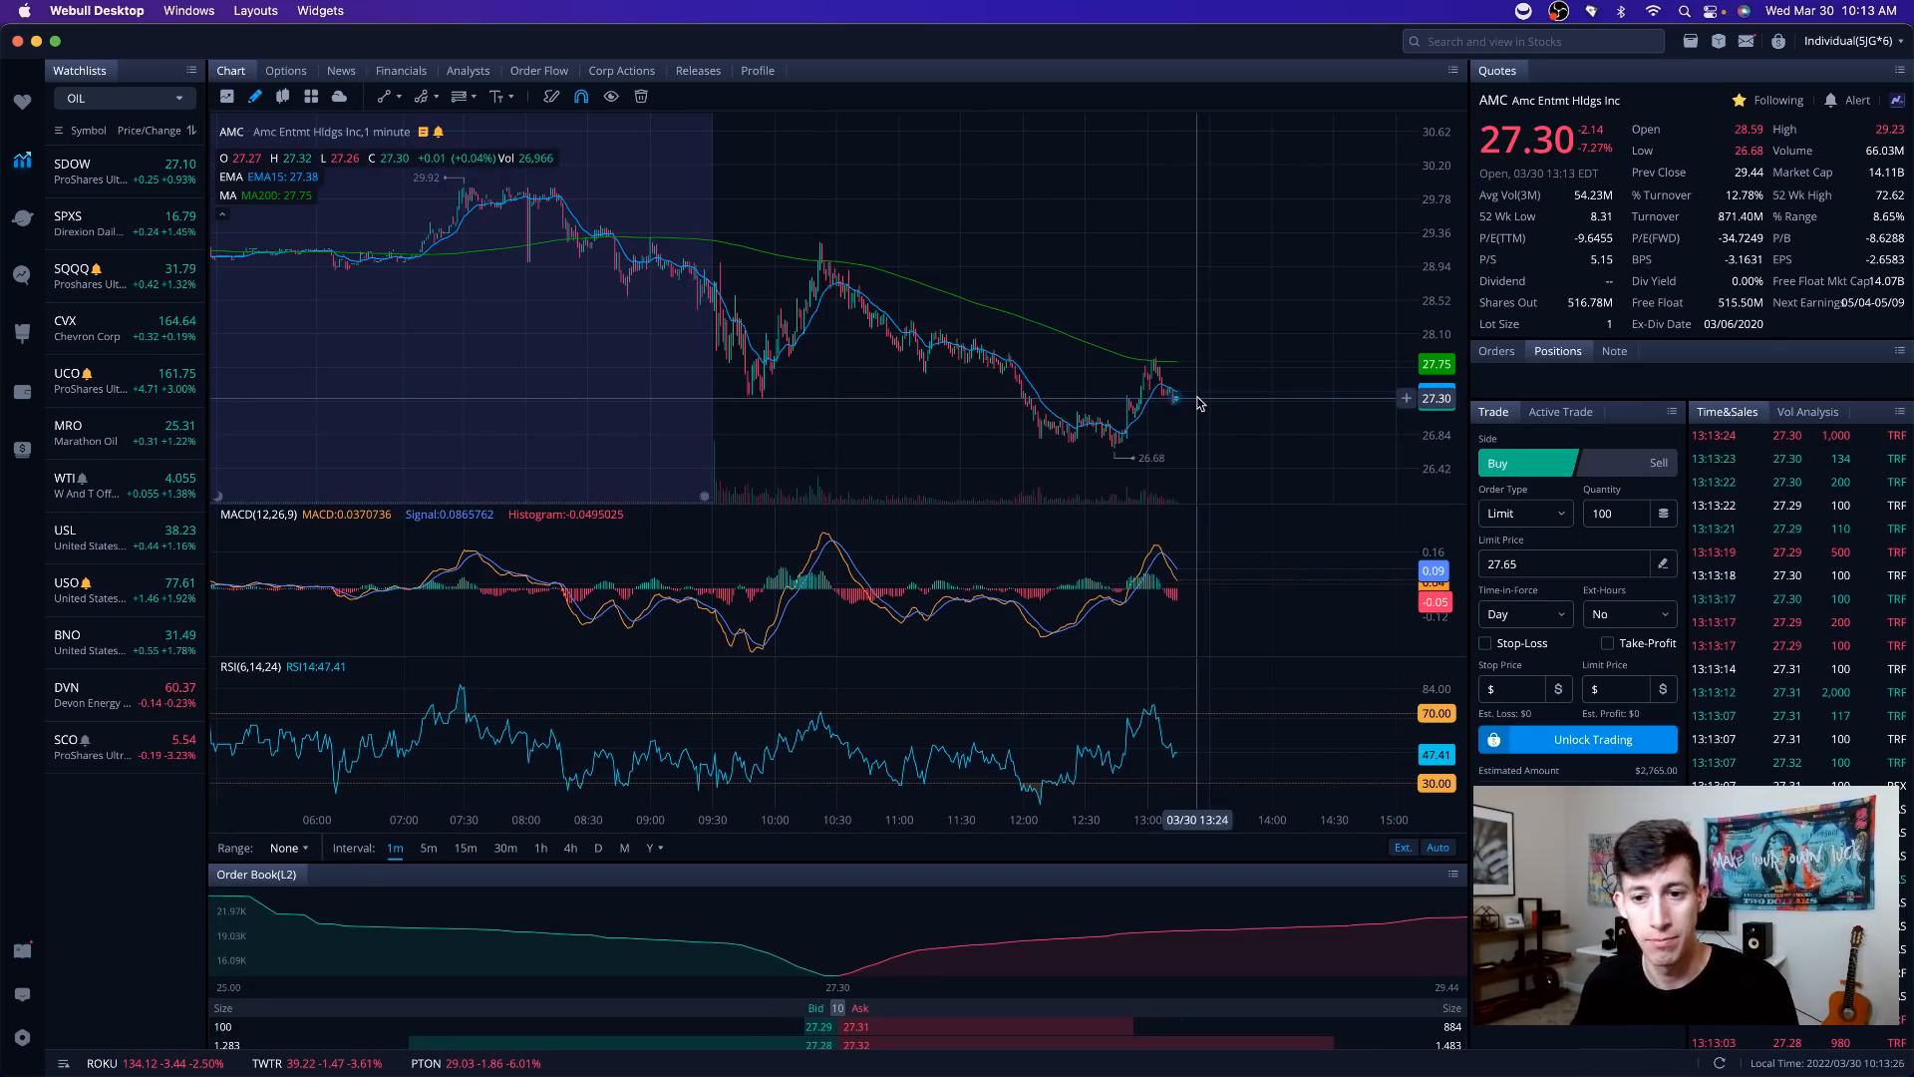